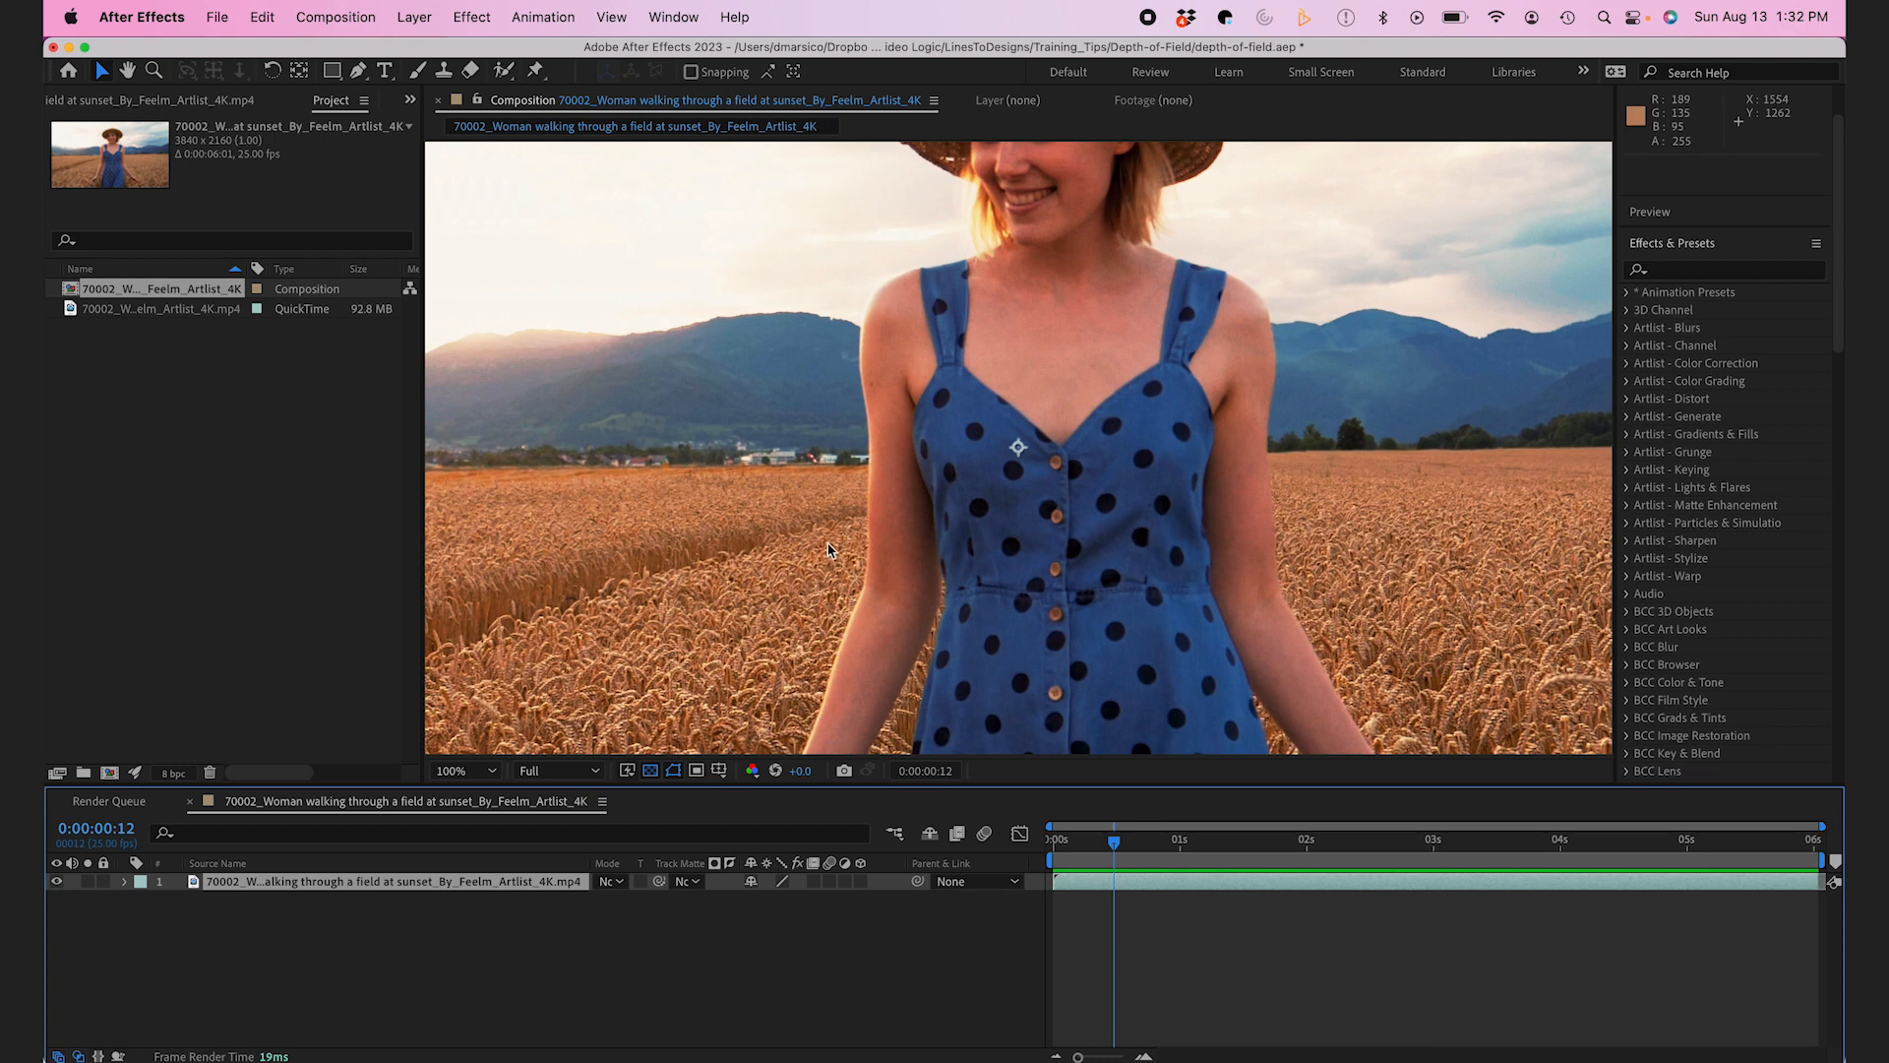
Step: Open the woman-in-the-field footage layer in the Layer panel
{"action": "left_click", "coordinate": [490, 771]}
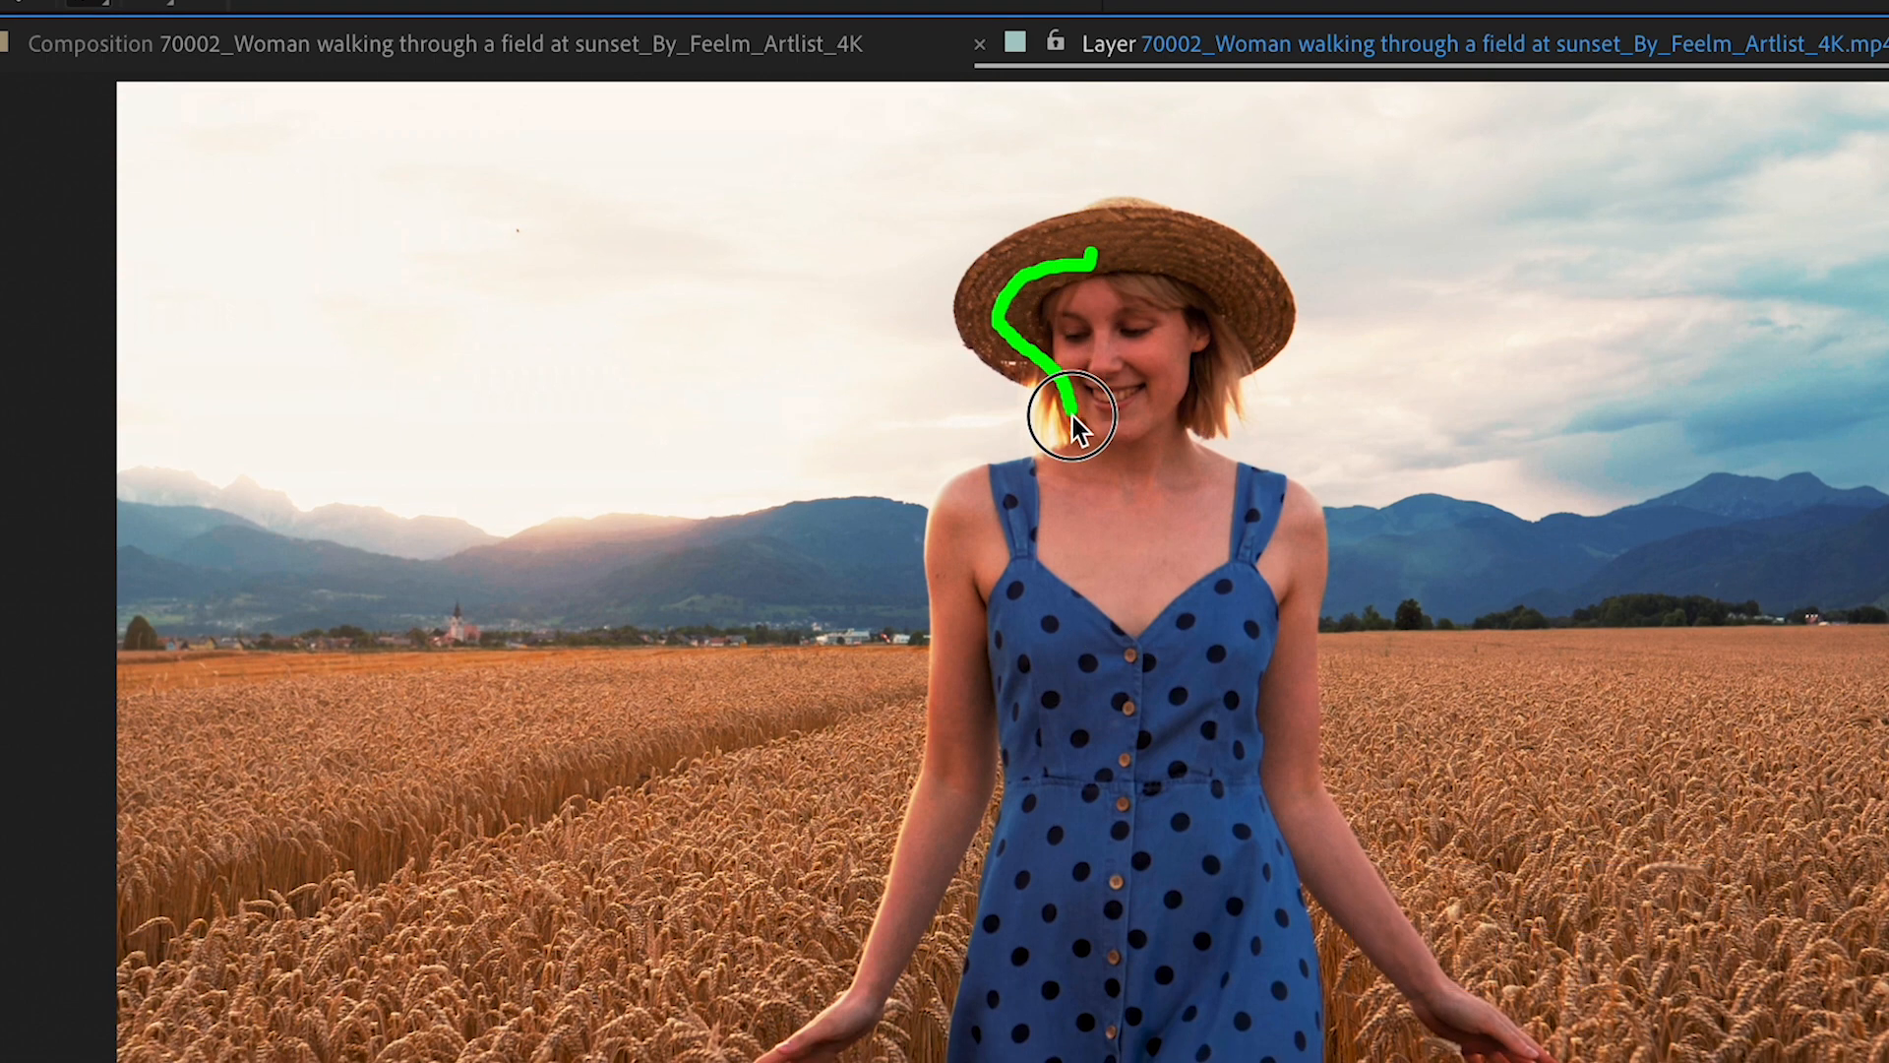
Step: Paint a Roto Brush foreground stroke down over the woman's hat and face
{"action": "left_click_drag", "start_coordinate": [1073, 415], "coordinate": [958, 723]}
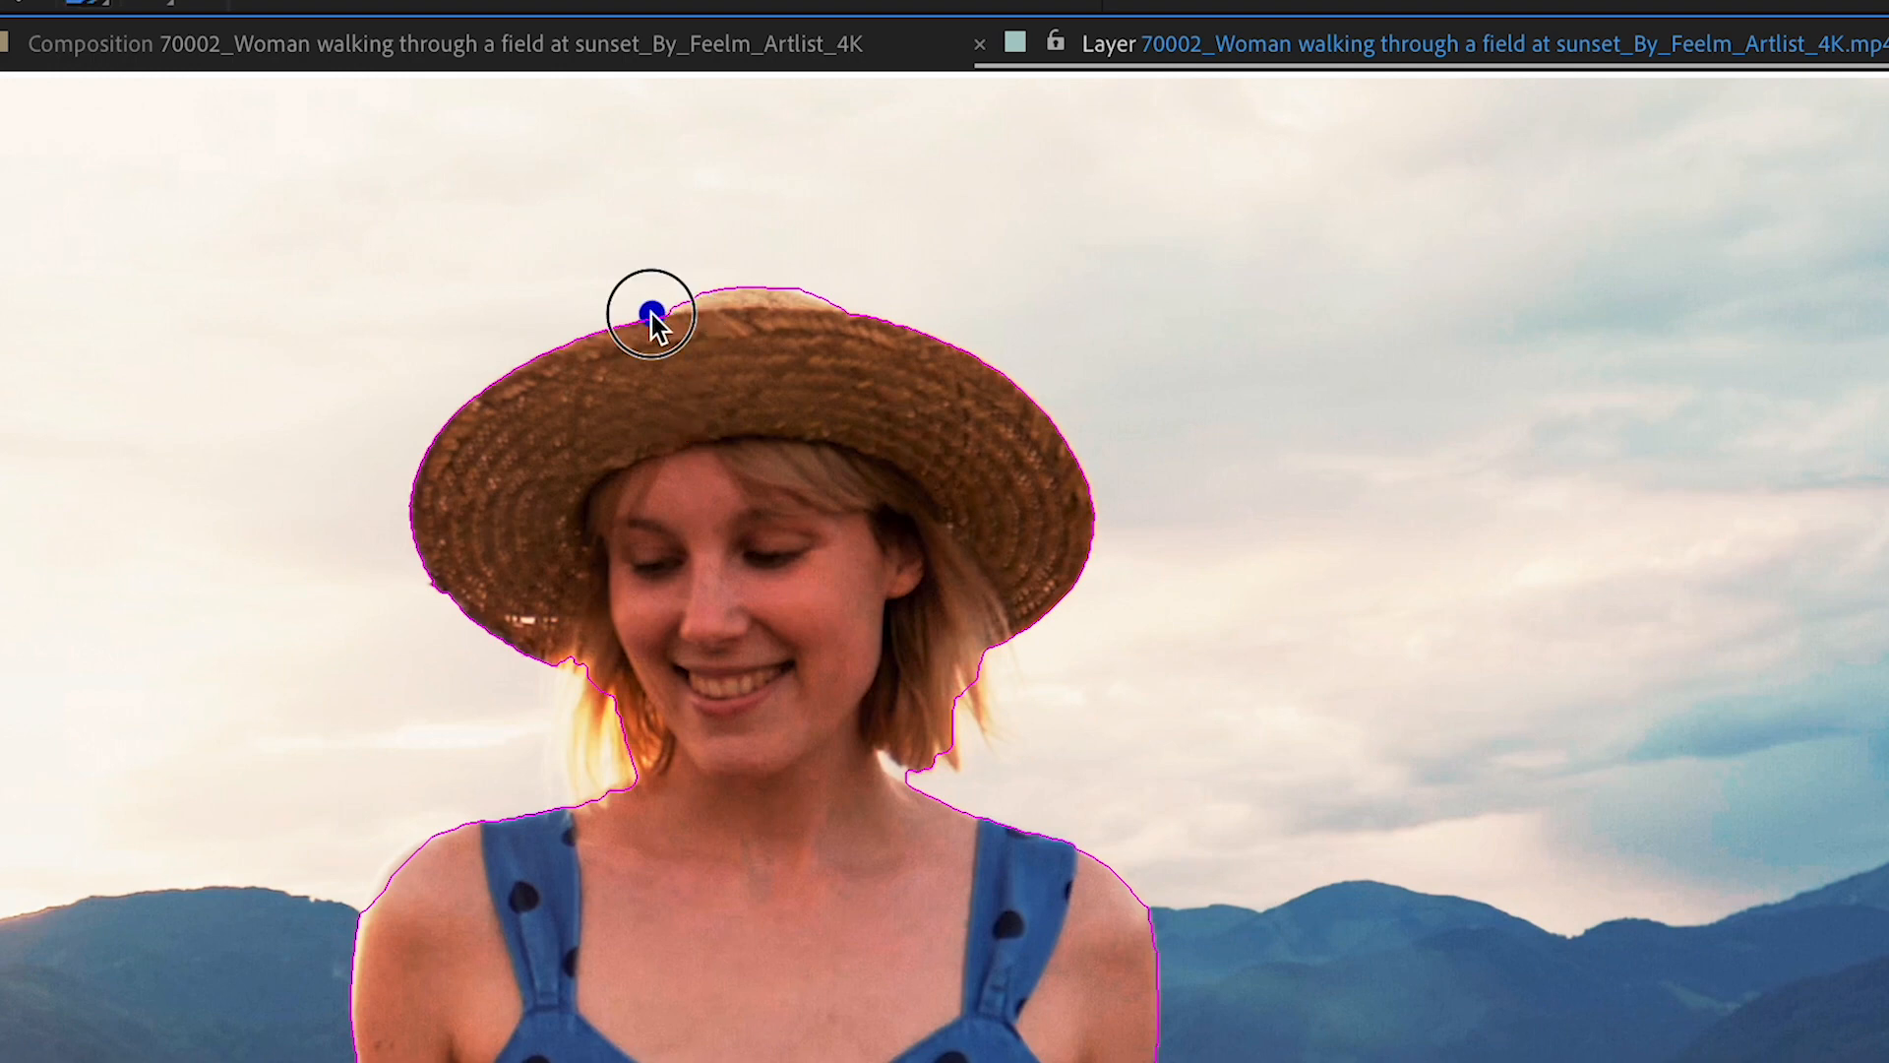
Step: Extend the Roto Brush selection along the hat's edge
{"action": "left_click_drag", "start_coordinate": [644, 311], "coordinate": [801, 307]}
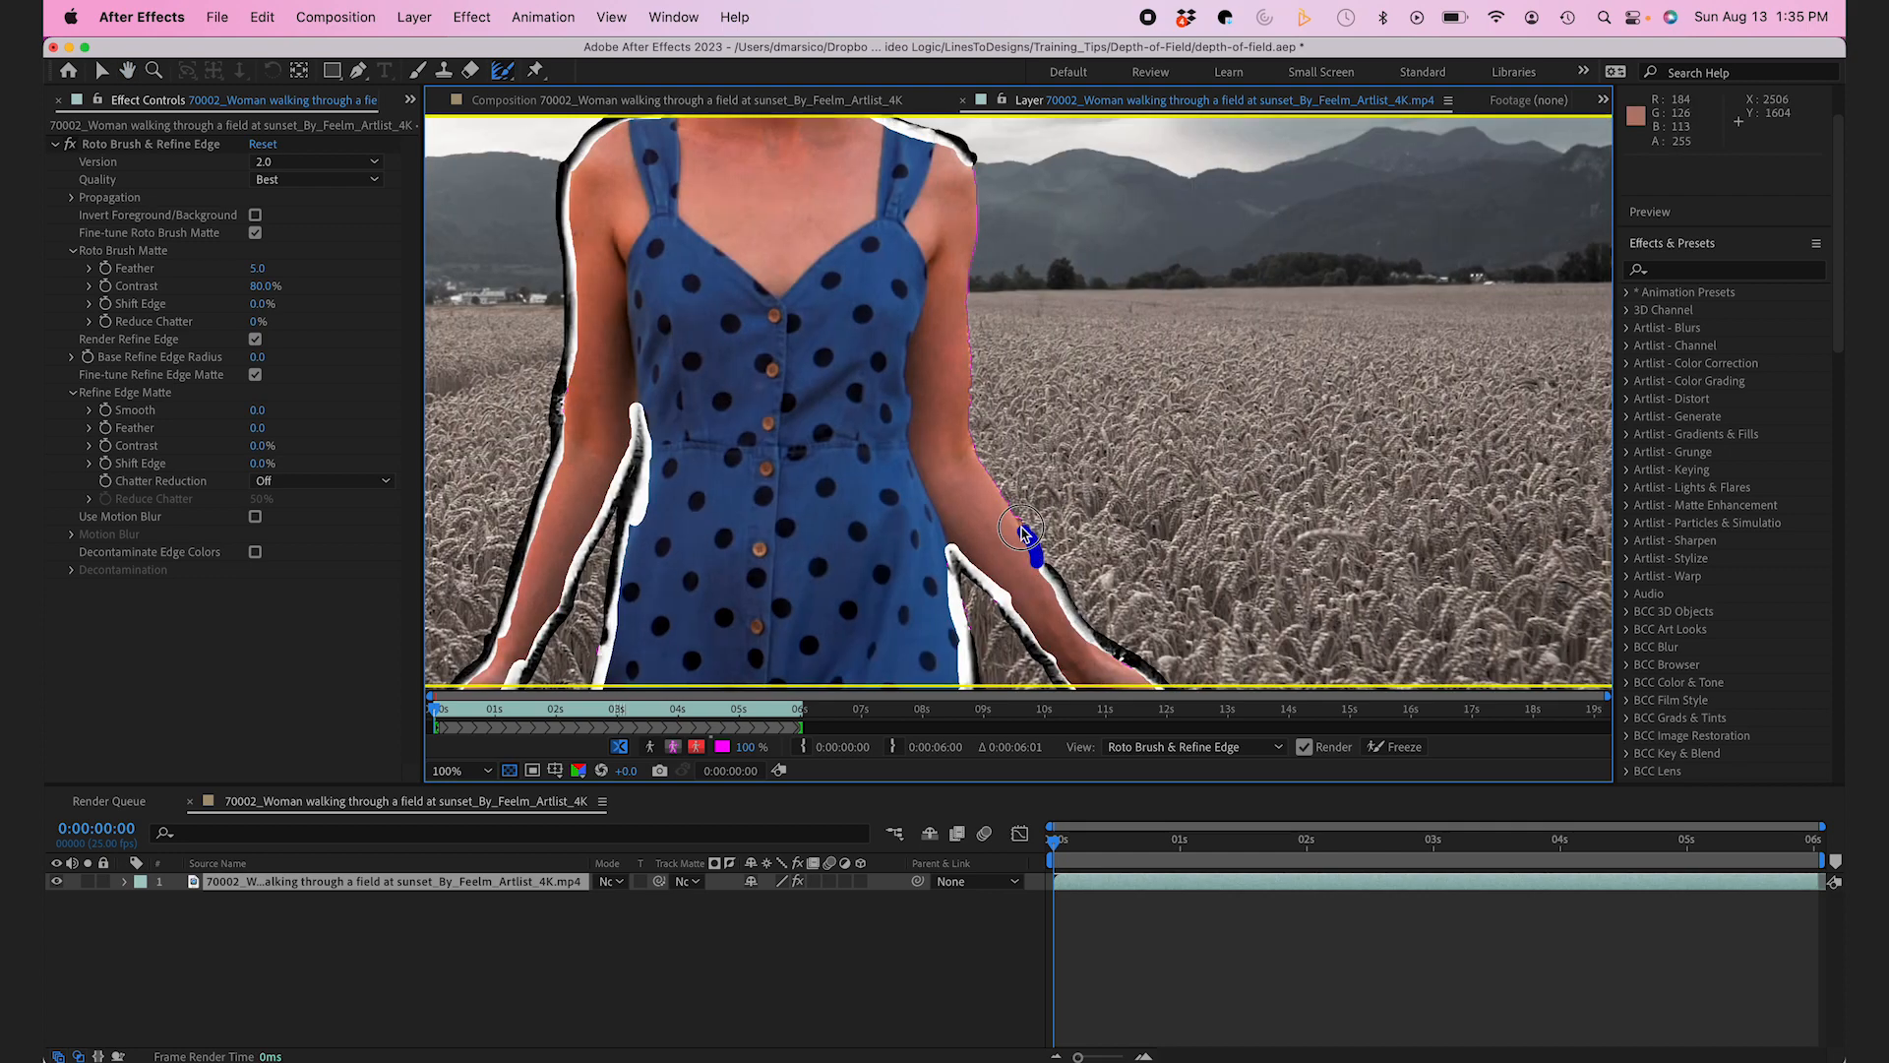
{"action": "left_click", "coordinate": [468, 771]}
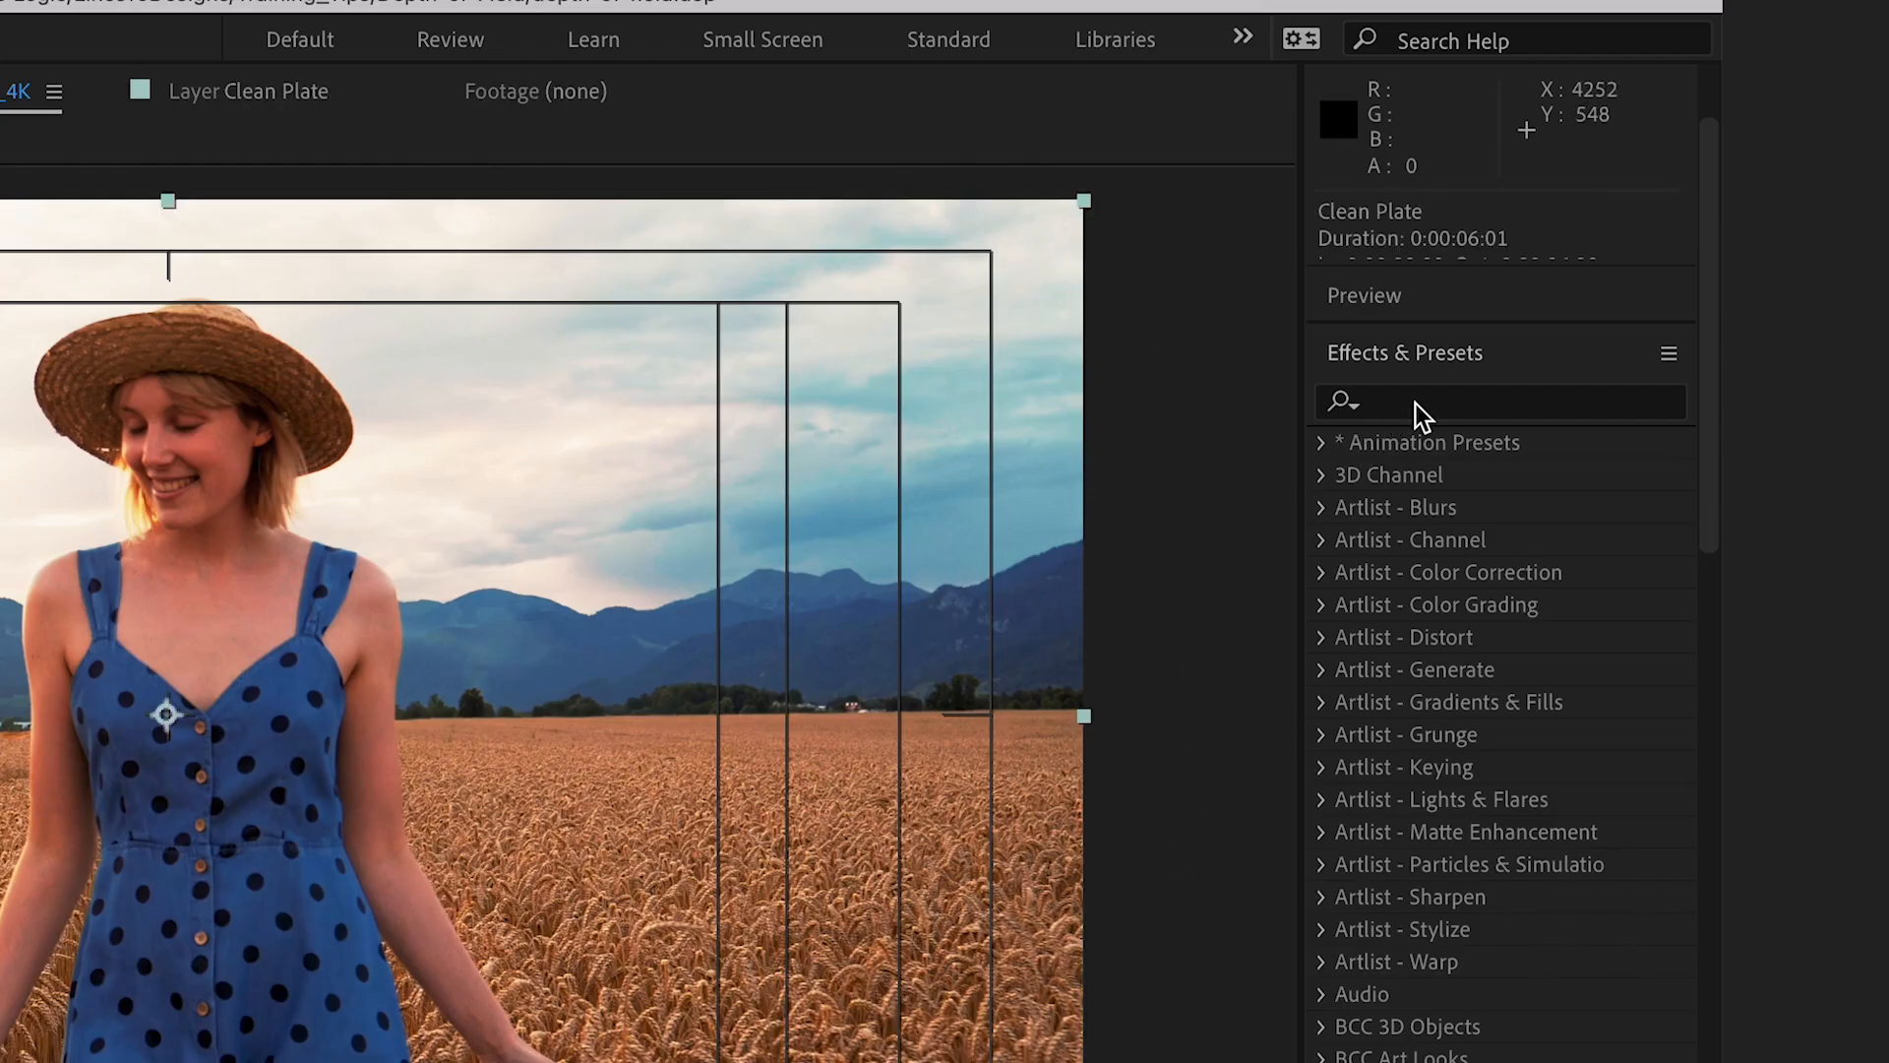
Step: Search the Effects & Presets panel for 'camera len' to find Camera Lens Blur
{"action": "type", "text": "camera len"}
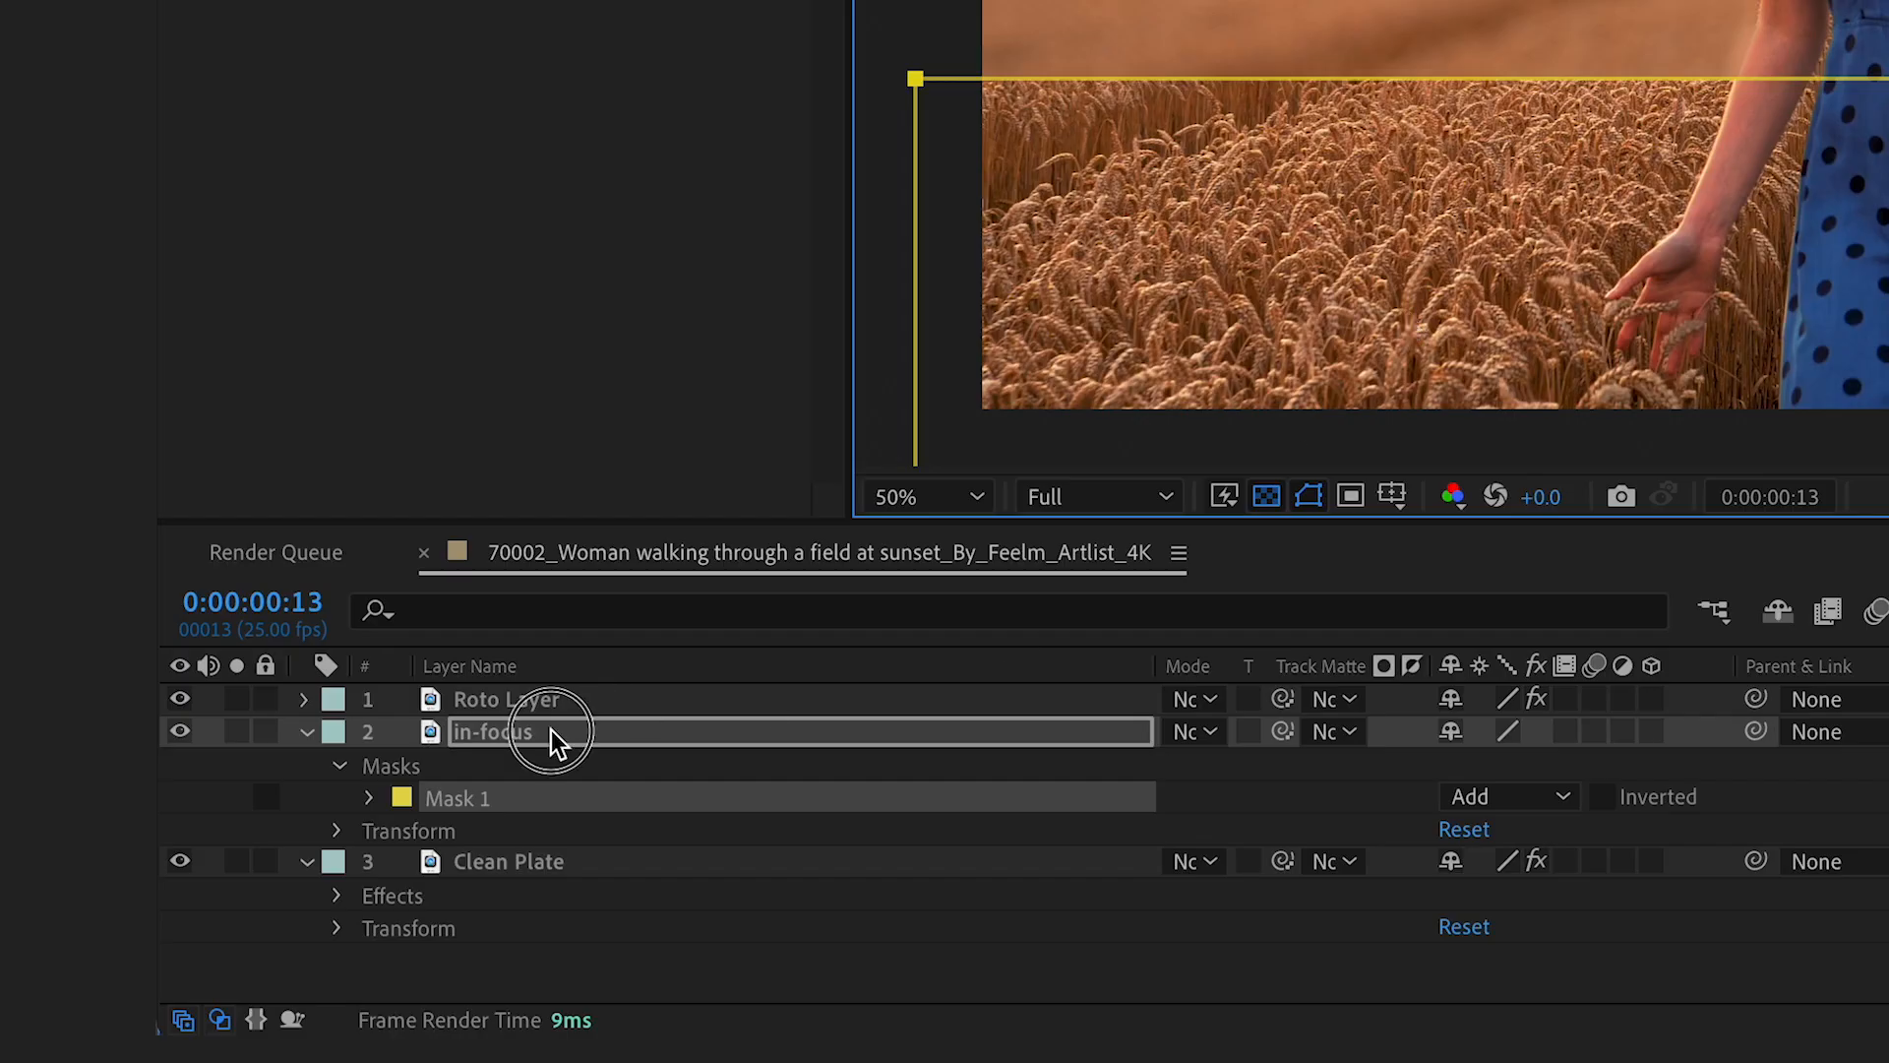
Step: Rename the middle layer to 'in-focus' and adjust its feathered rectangle mask
{"action": "left_click", "coordinate": [368, 796]}
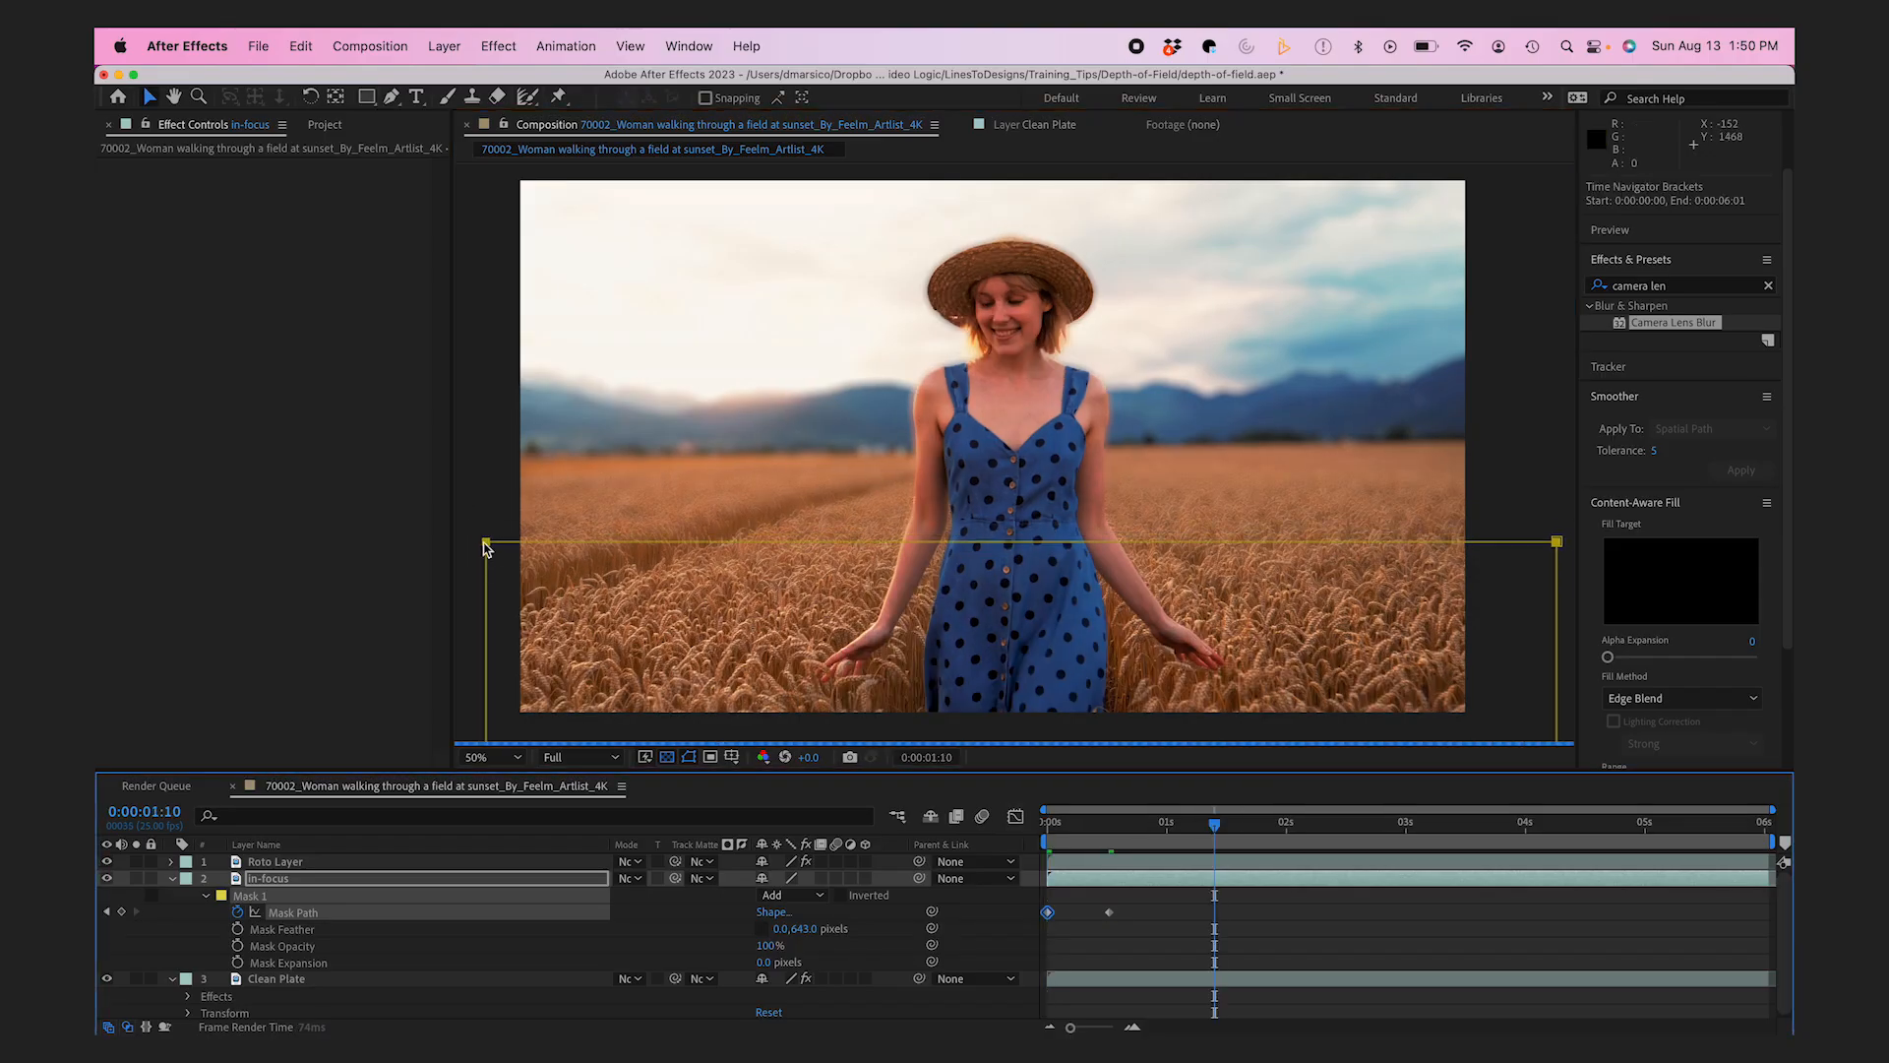
{"action": "left_click", "coordinate": [1524, 825]}
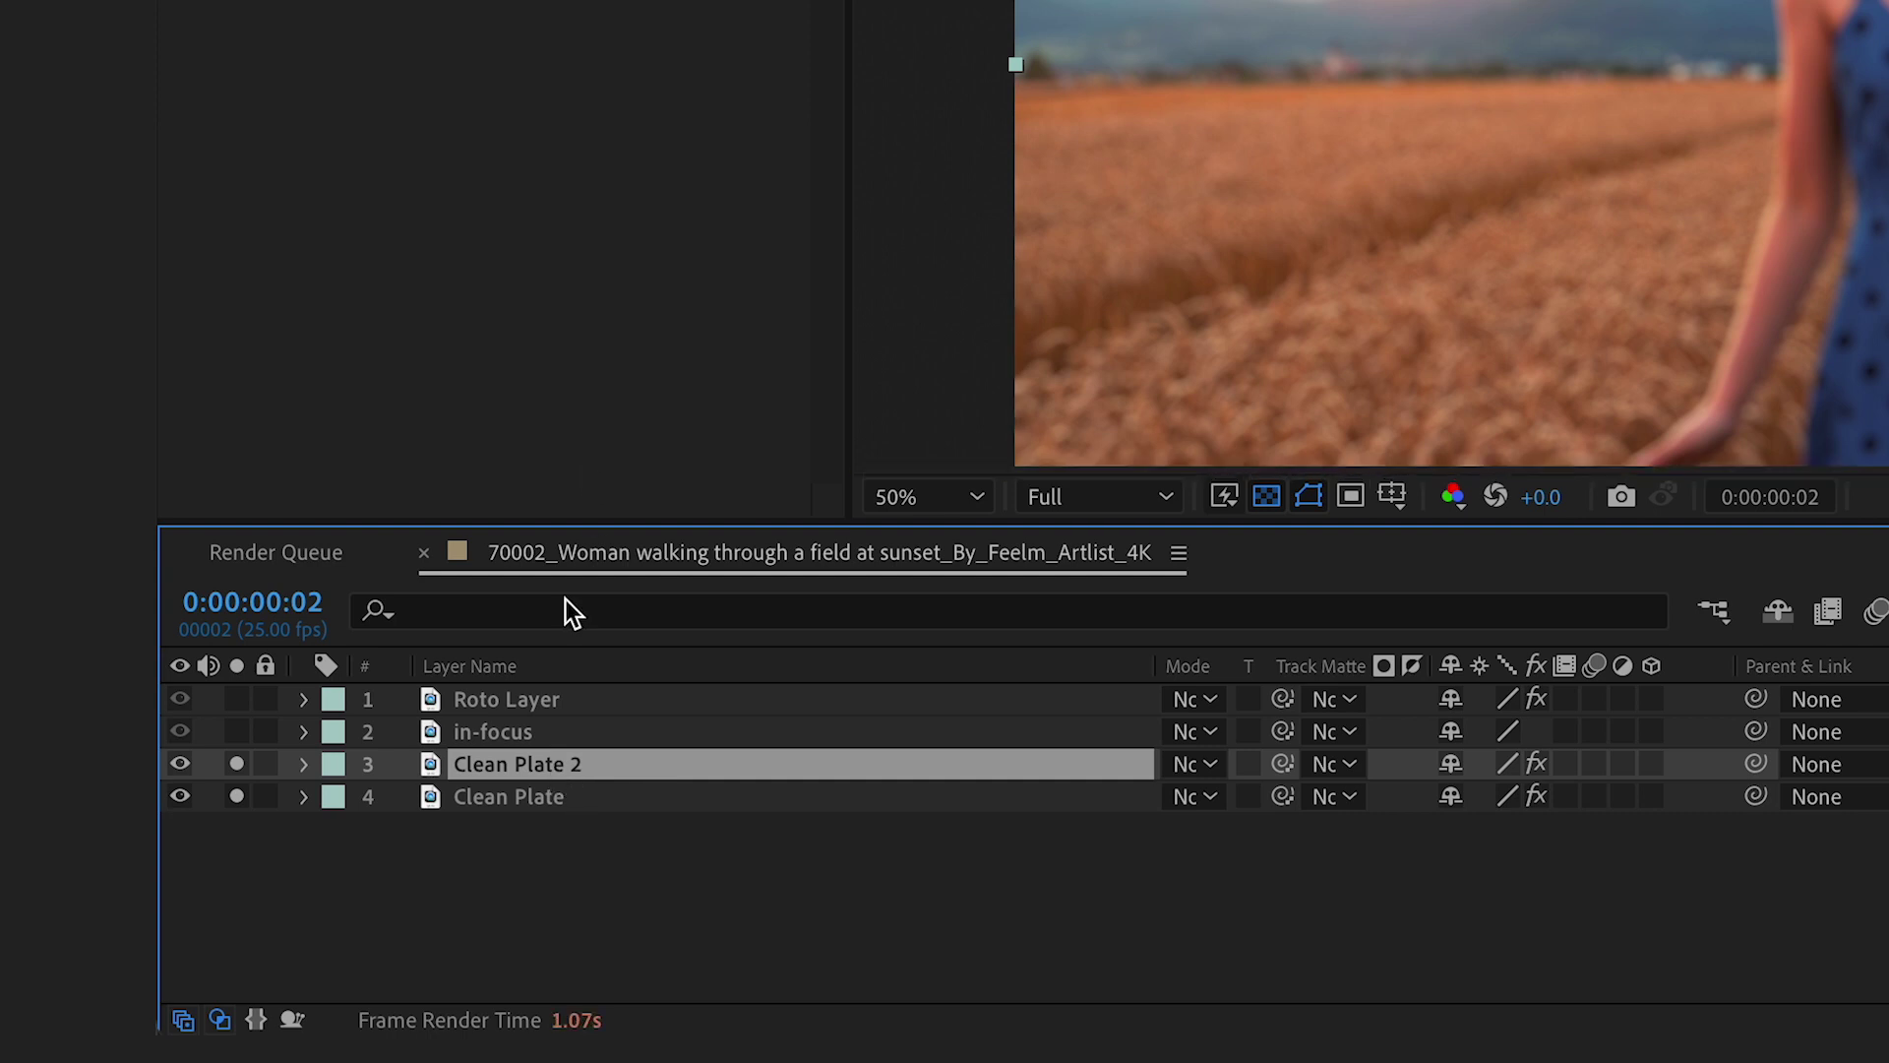
Step: Show Clean Plate 2's Scale property, set at 100.0,100.0%
{"action": "left_click", "coordinate": [306, 764]}
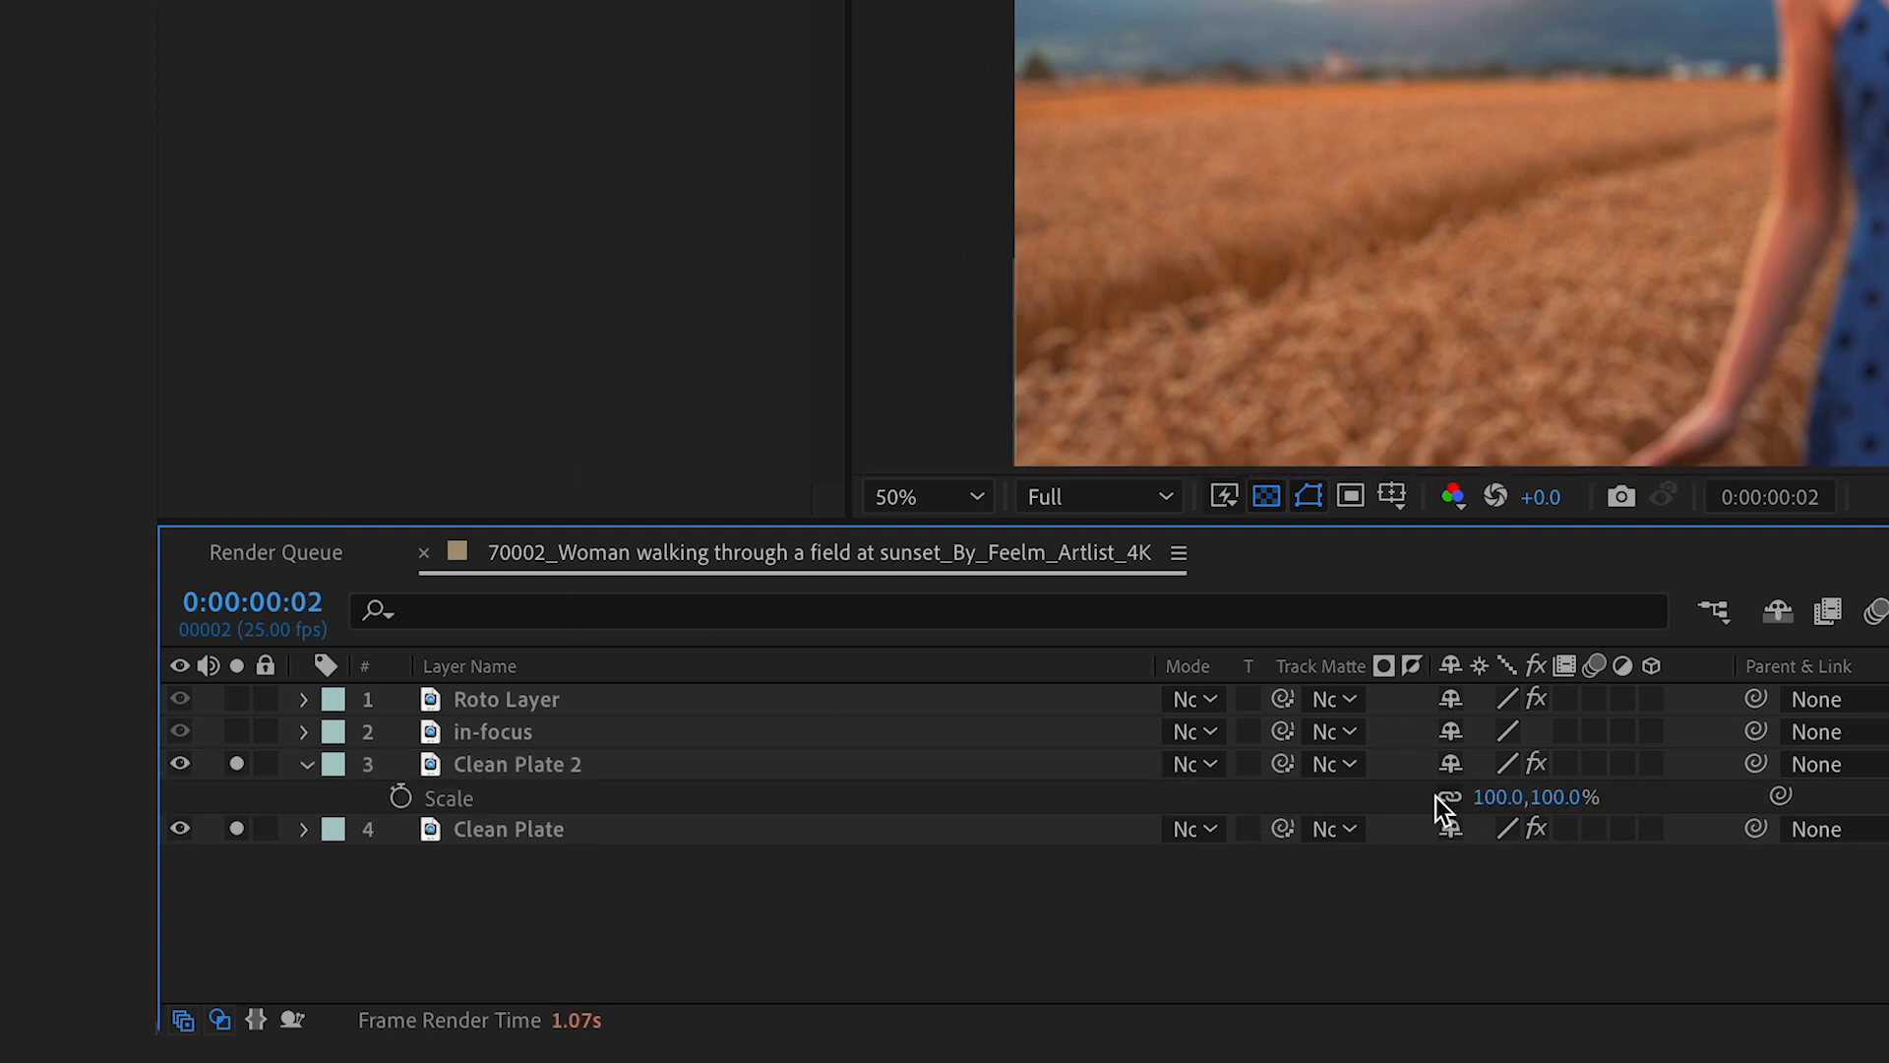